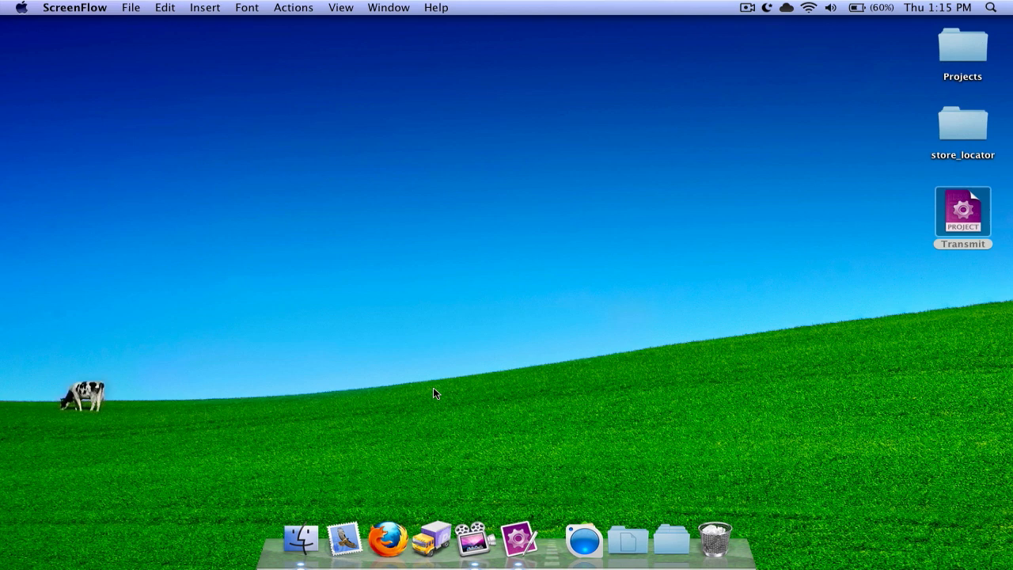
mouse_move(514, 543)
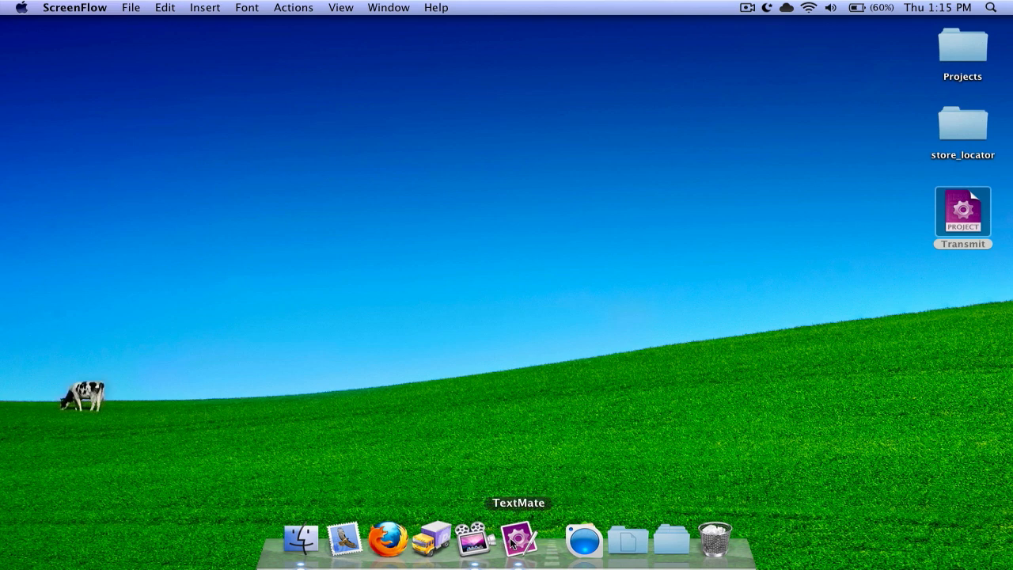
- Launch Transmit from the Dock to bring up its Favorites list
click(517, 539)
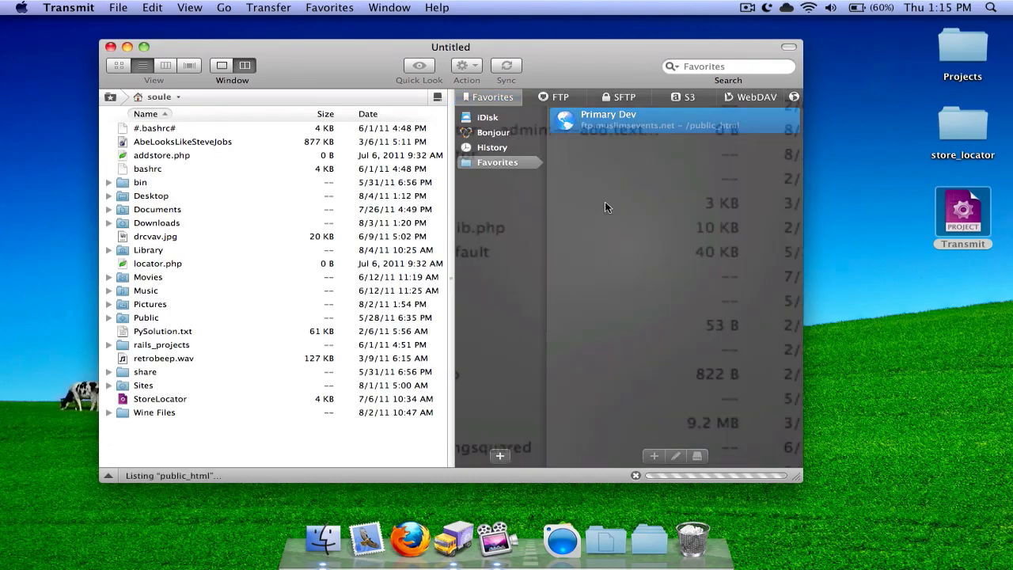
- Connect to Primary Dev and select style.css in store_locator's css folder
double_click(608, 118)
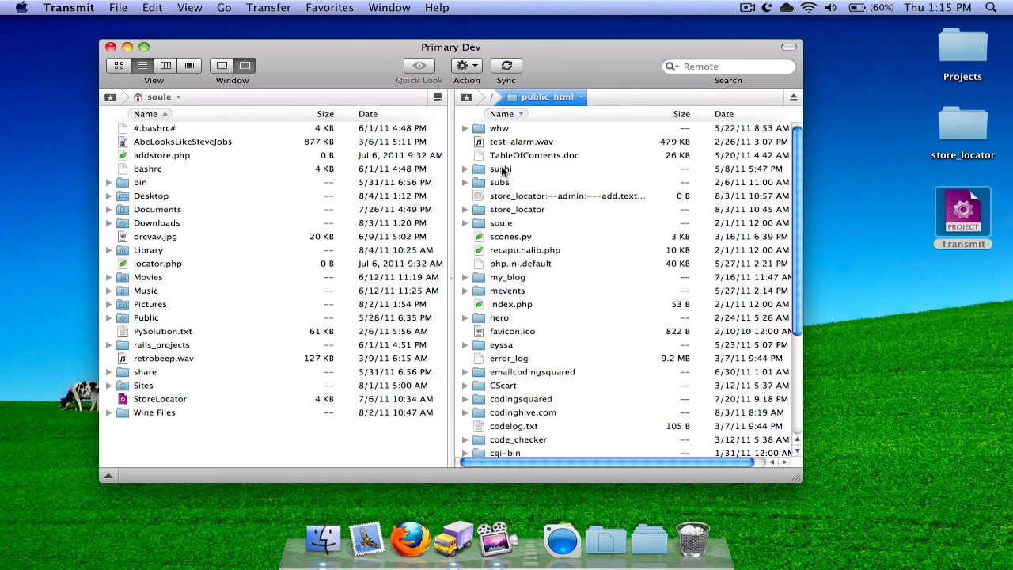
double_click(517, 209)
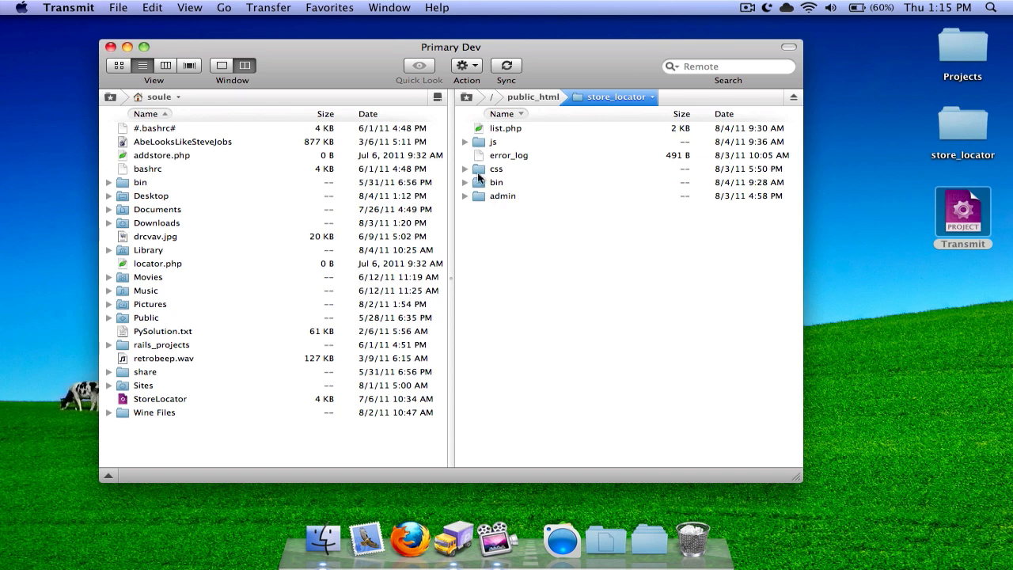
click(467, 169)
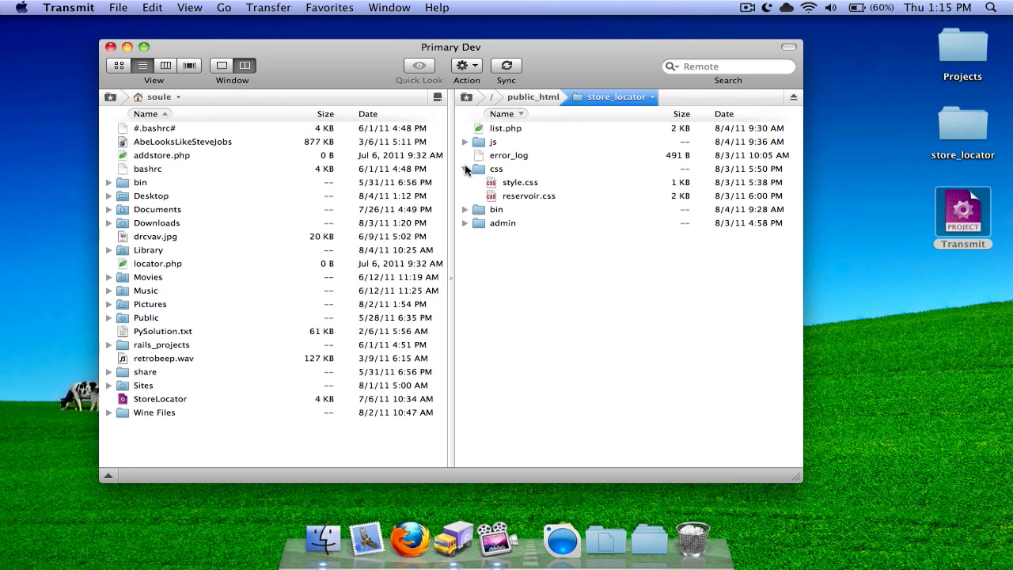
mouse_move(525, 186)
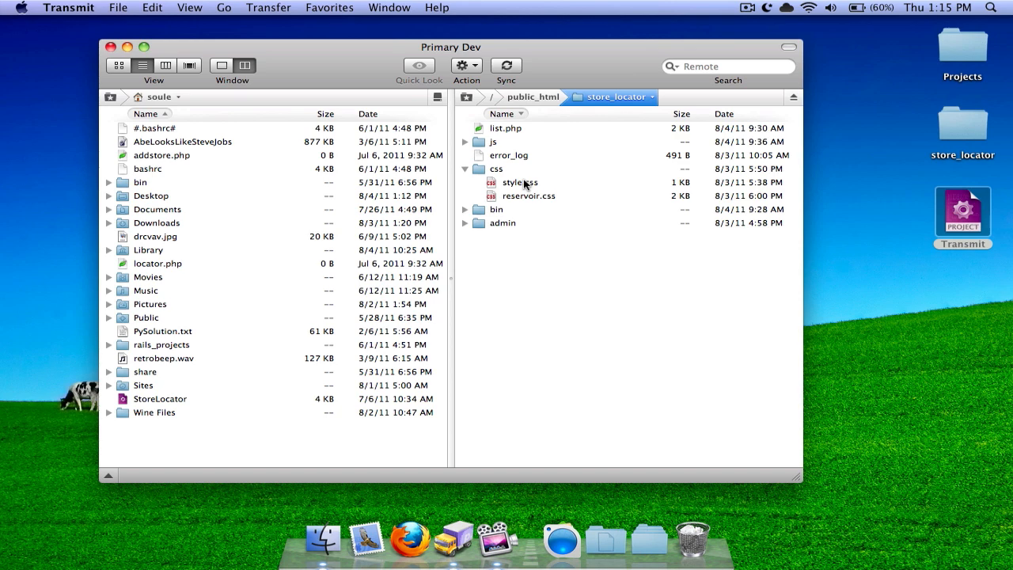
click(521, 182)
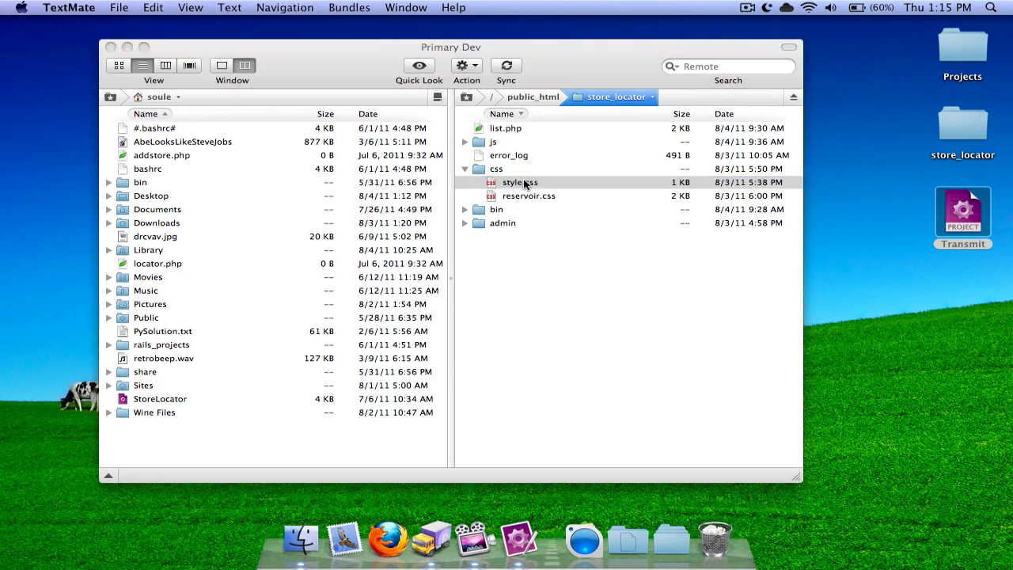
double_click(520, 182)
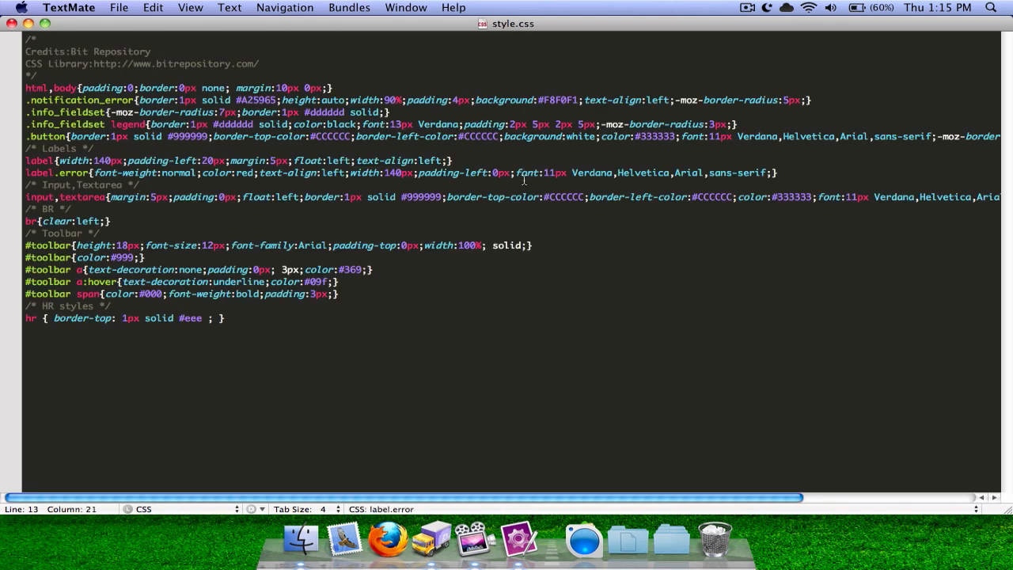
click(119, 7)
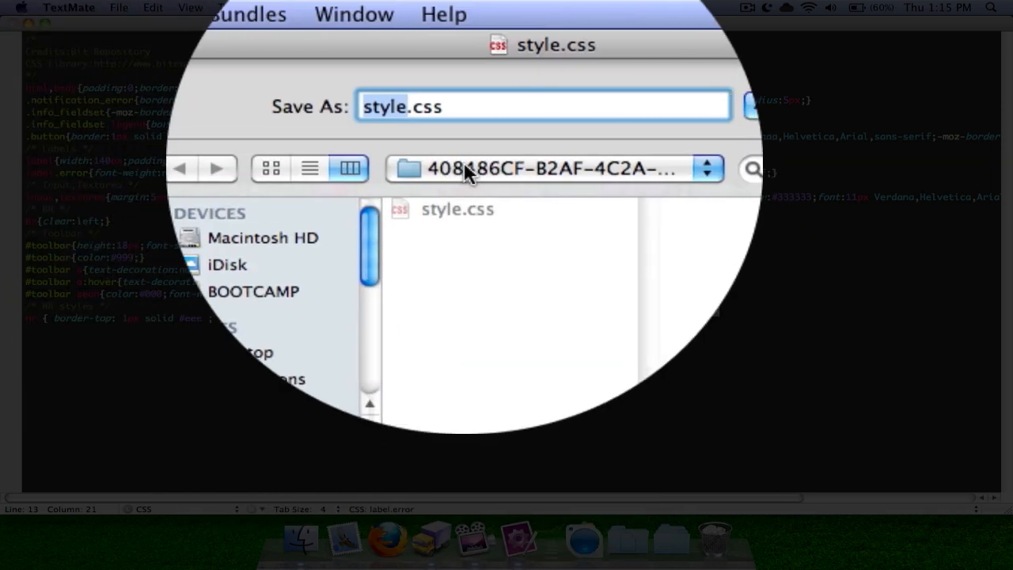
click(555, 168)
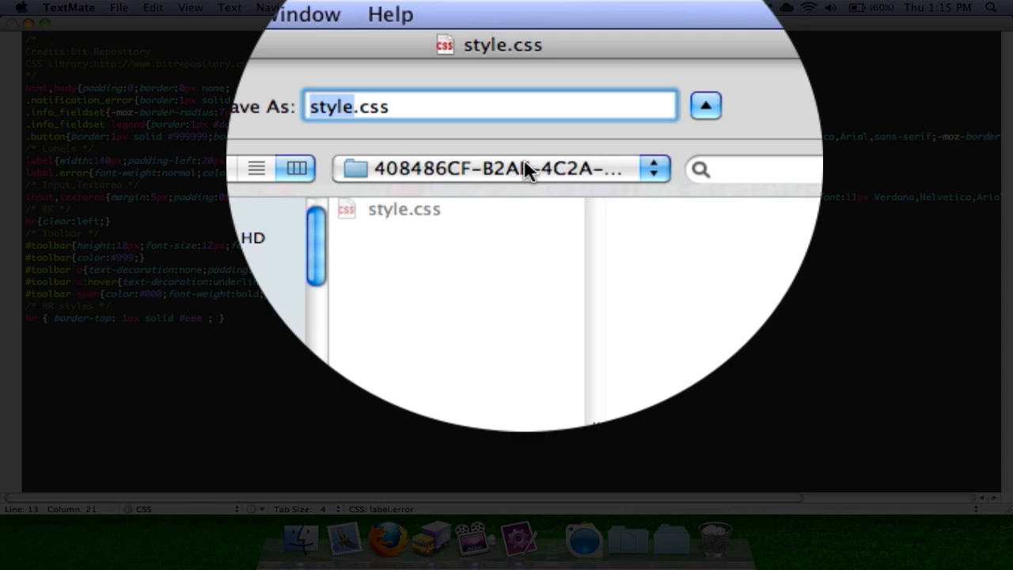
click(499, 168)
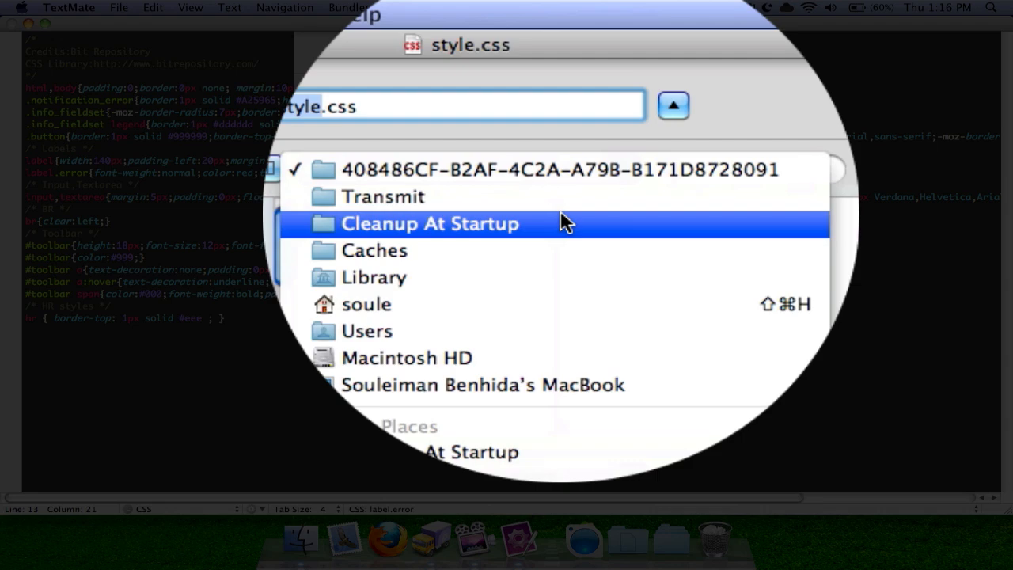
click(430, 223)
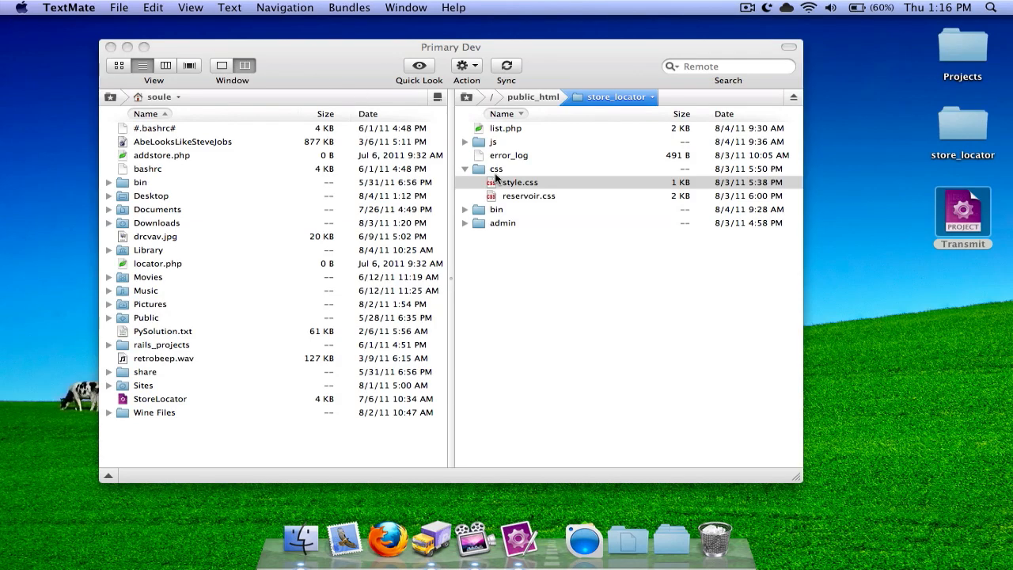
mouse_move(515, 546)
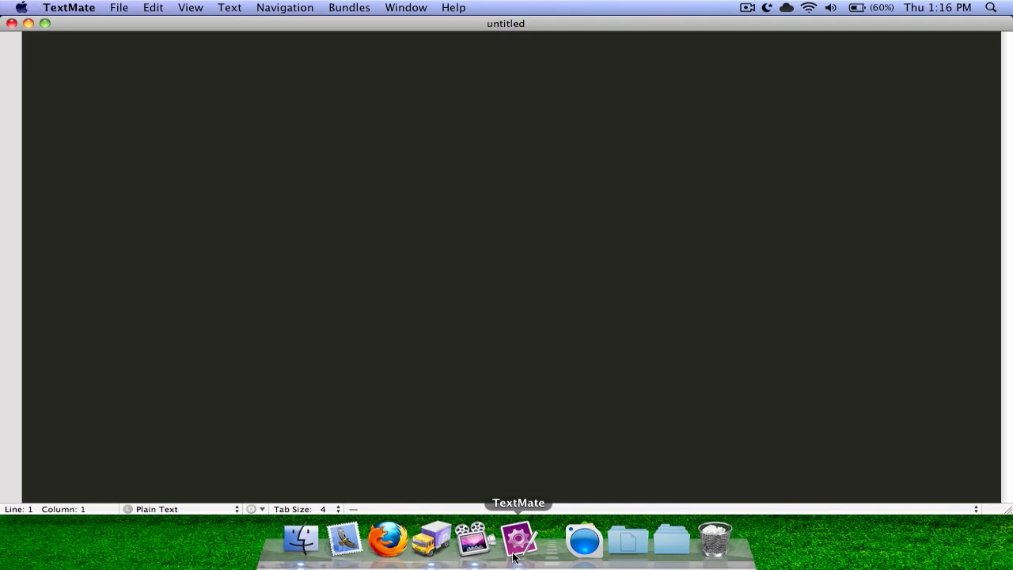
mouse_move(4, 23)
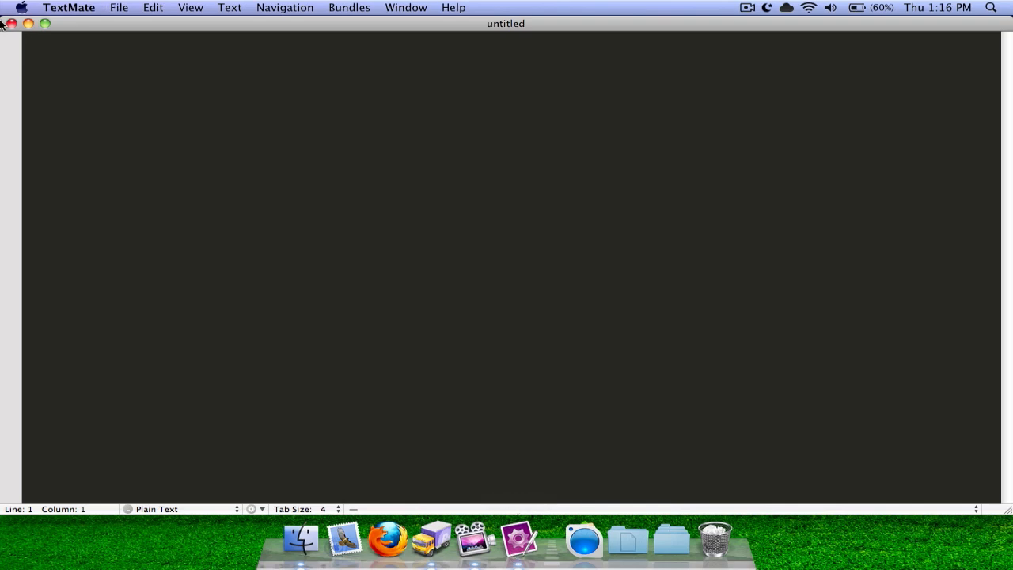
- Close the blank untitled document and create a new, empty project
click(119, 8)
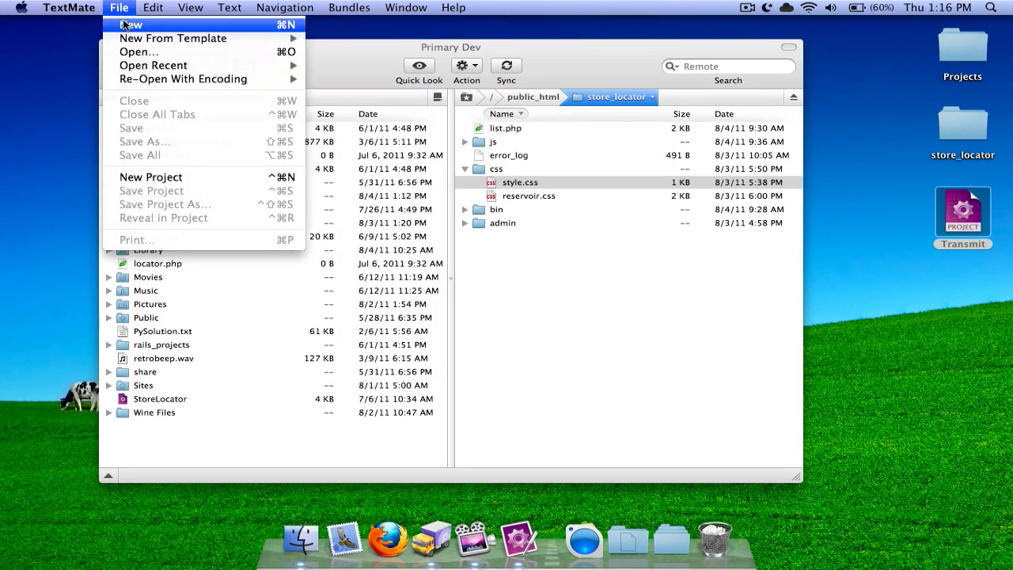
mouse_move(151, 176)
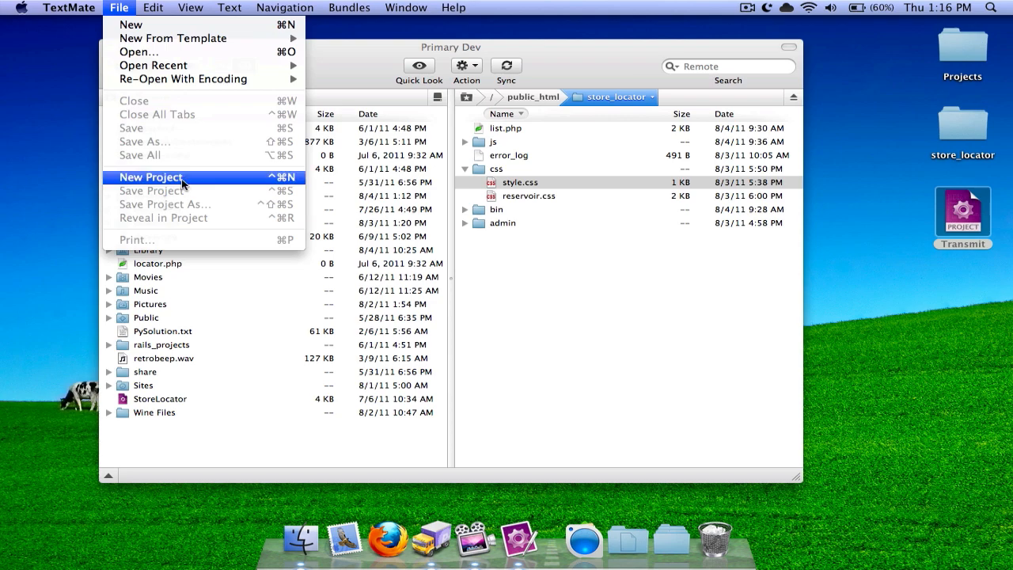
click(150, 176)
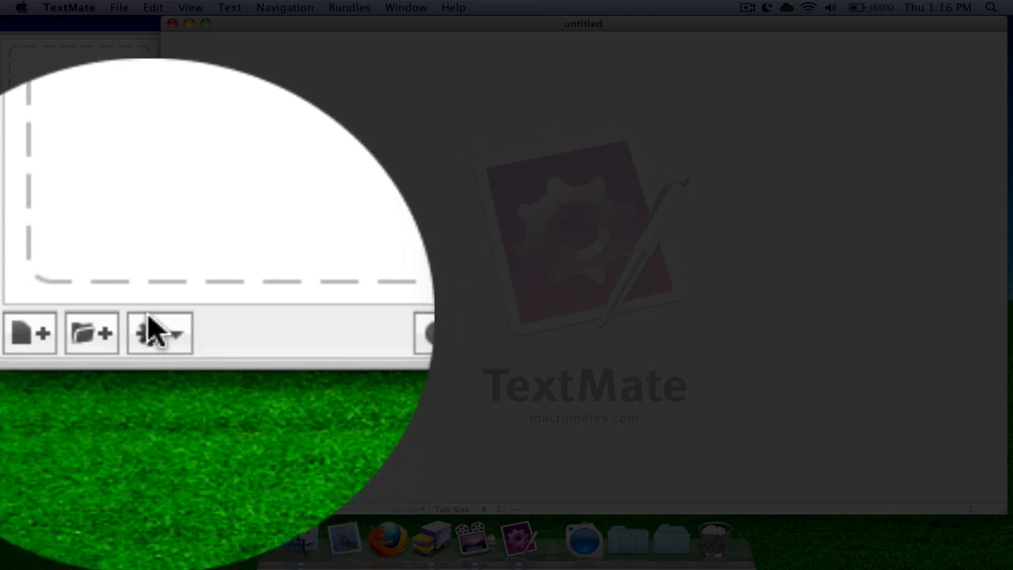
- Add the Transmit folder through the drawer's gear menu, Add Existing Files
click(155, 332)
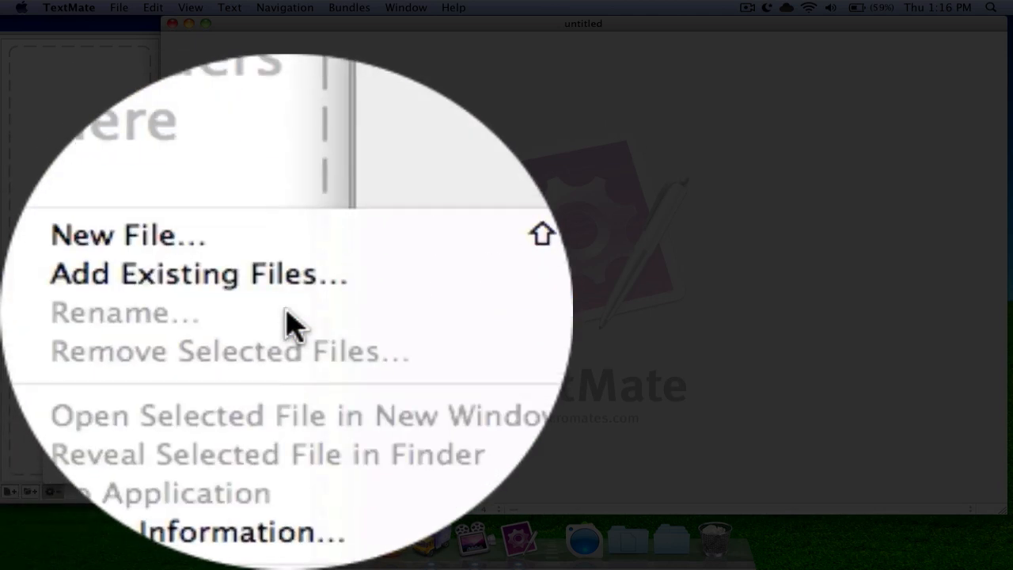
click(198, 274)
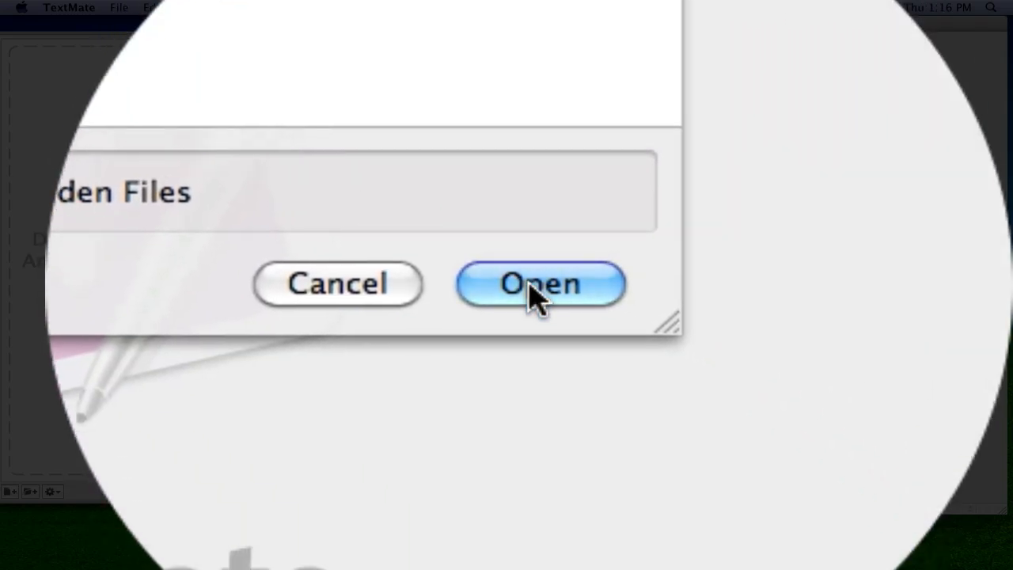
click(541, 284)
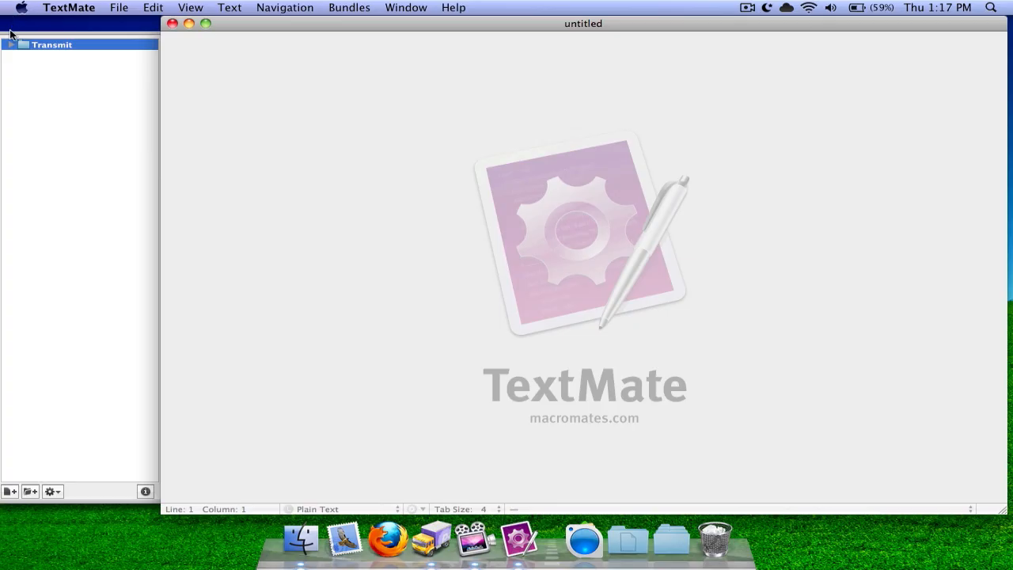
mouse_move(13, 48)
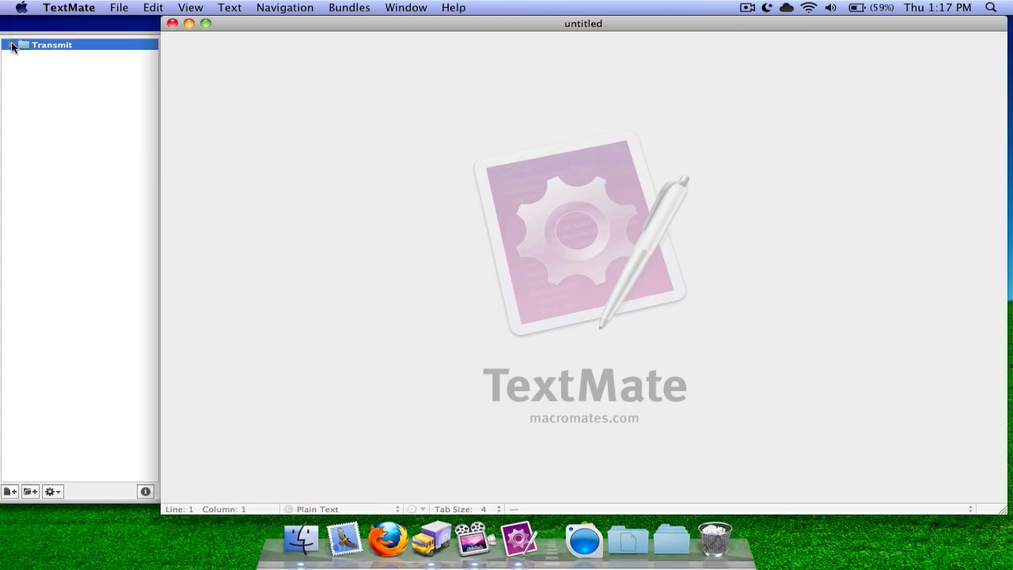
click(13, 45)
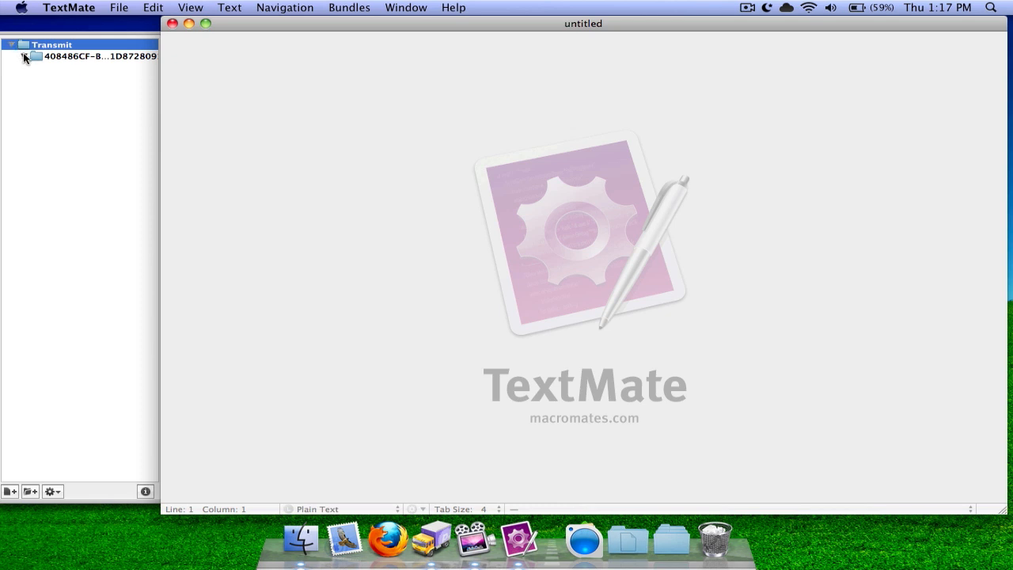
click(25, 56)
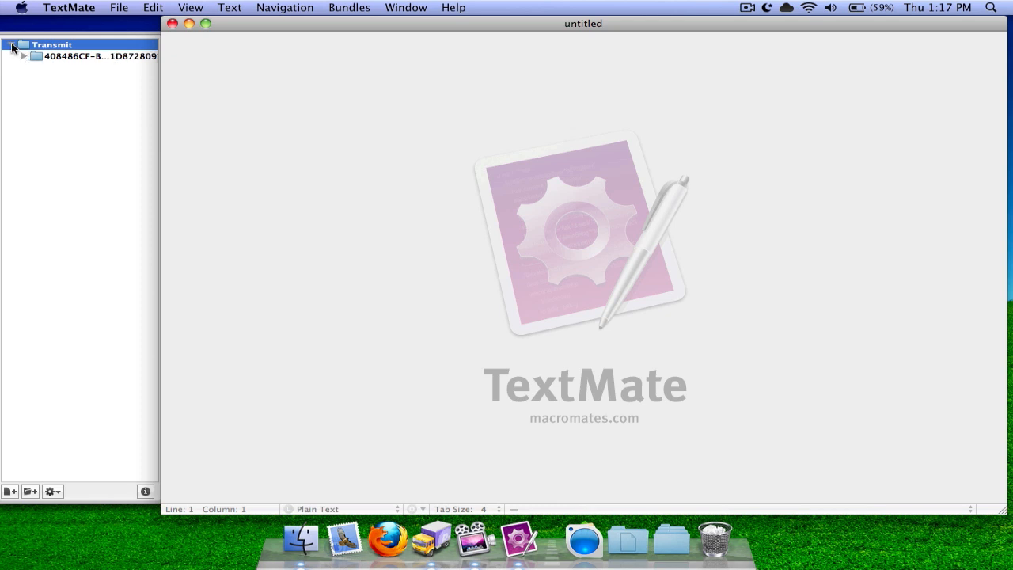
click(6, 44)
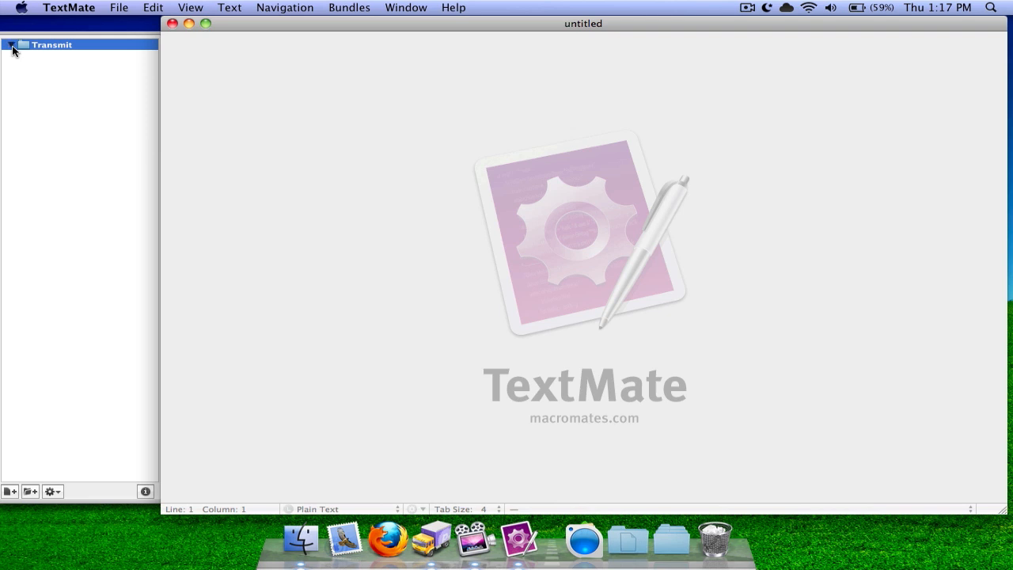
click(11, 45)
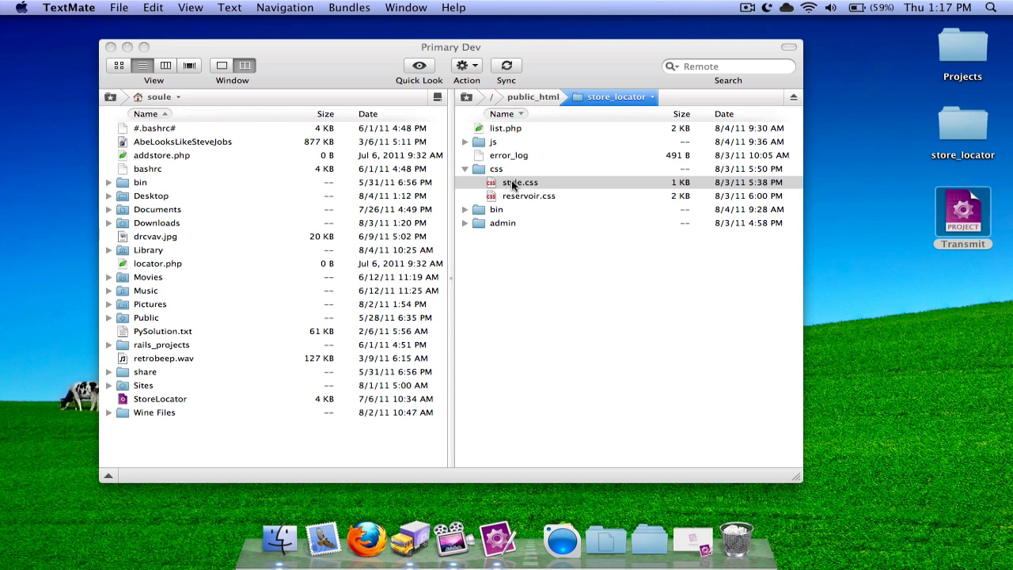
- Open style.css and reservoir.css from Transmit's remote css folder in TextMate
double_click(519, 182)
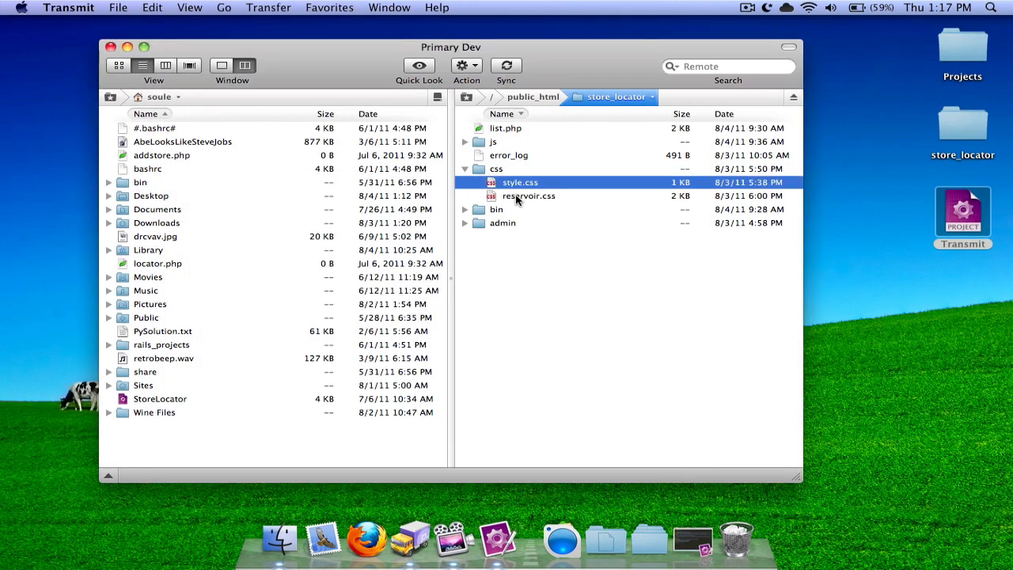
click(528, 195)
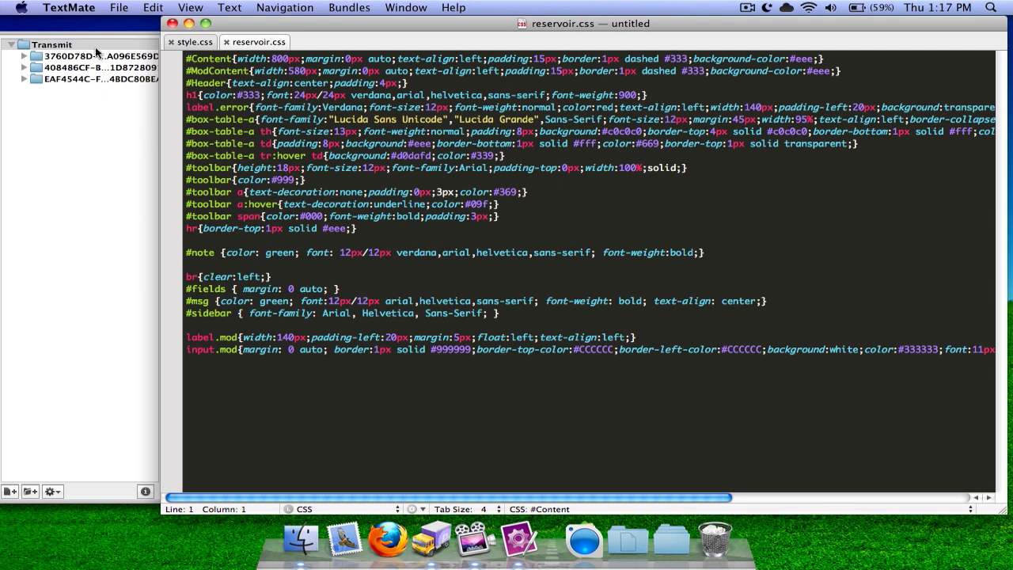
- Collapse the Transmit folder in the project and hide the project drawer
click(11, 44)
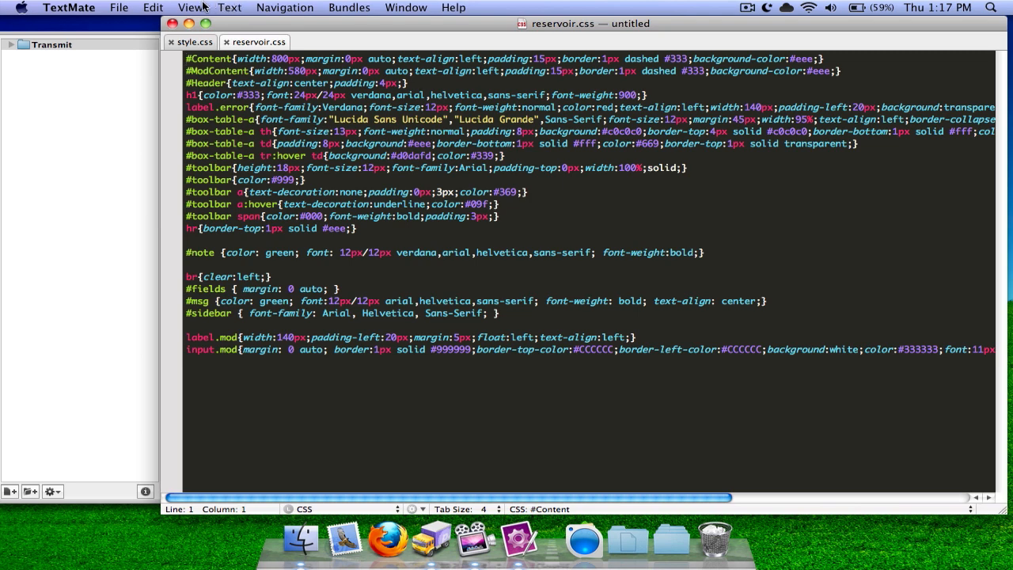
click(191, 7)
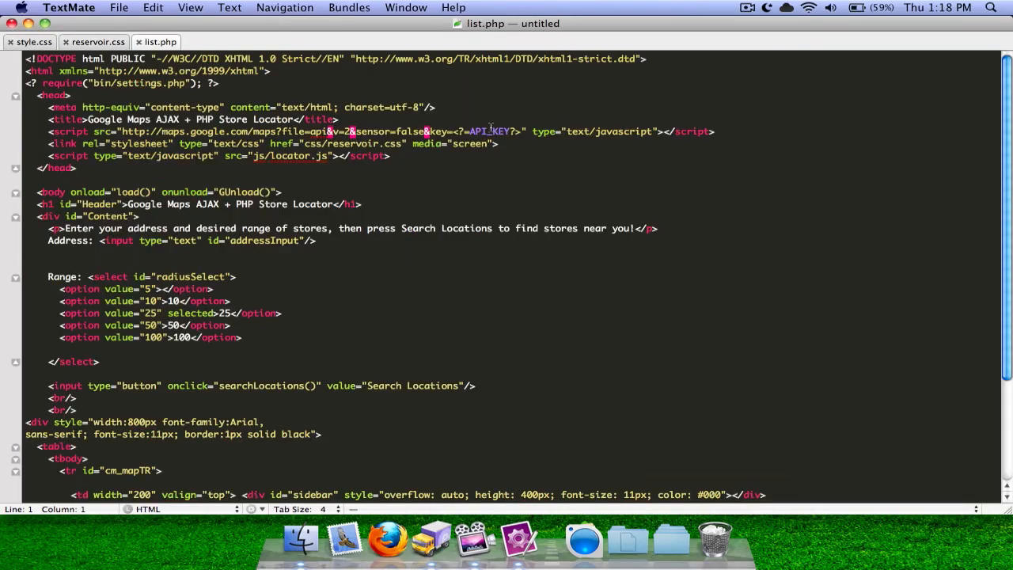
- Scroll down the file list to bring list.php into view
scroll(down, 3)
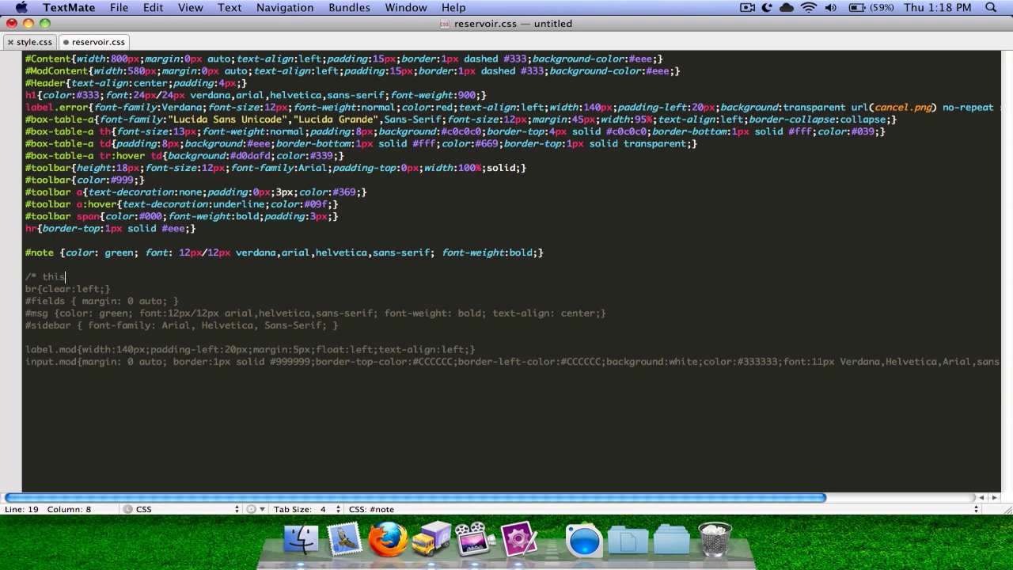
- Finish the comment '/* this is a comment */' in reservoir.css and save it
text(is a com)
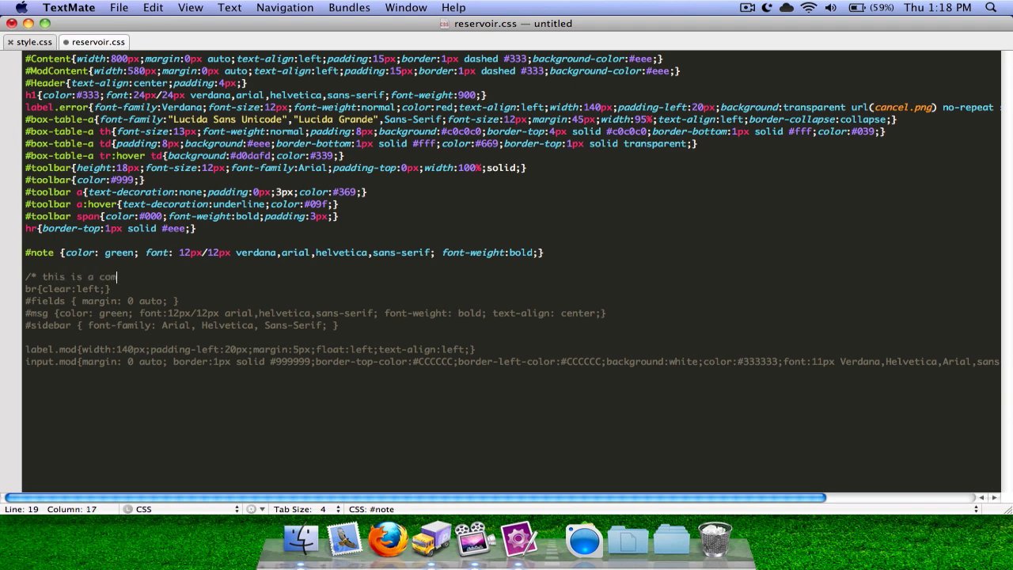
text(ment */)
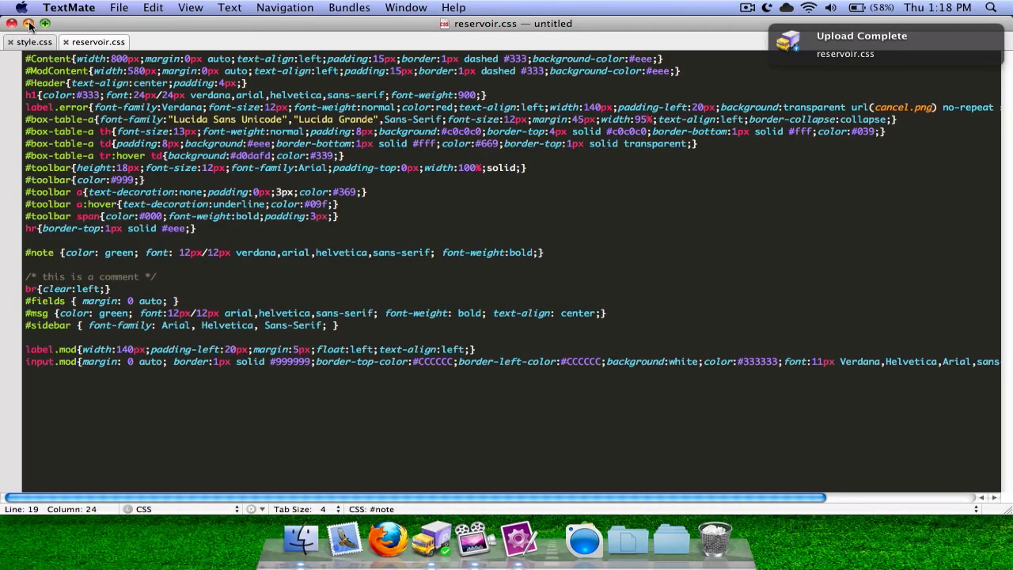
click(119, 7)
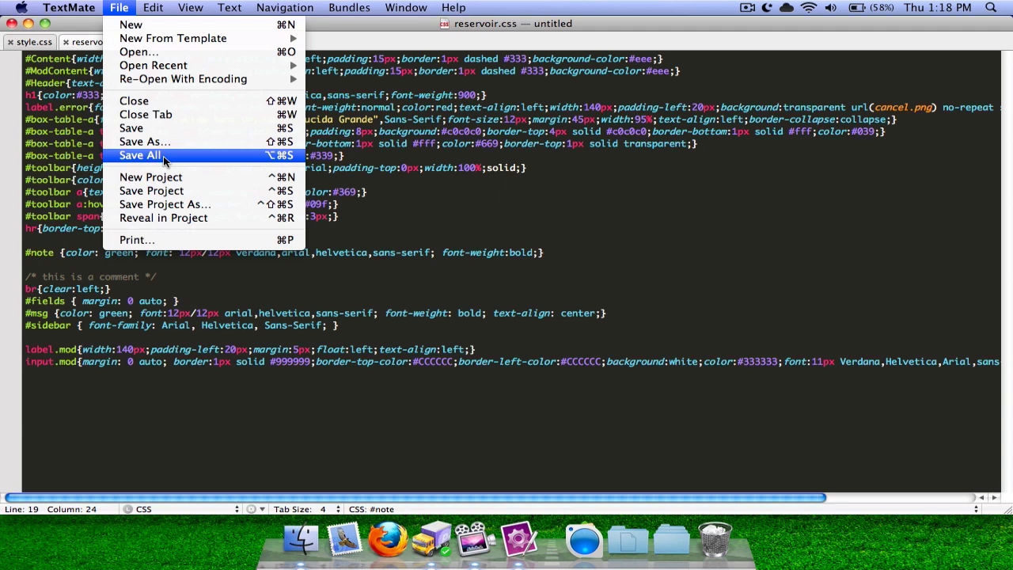
mouse_move(144, 142)
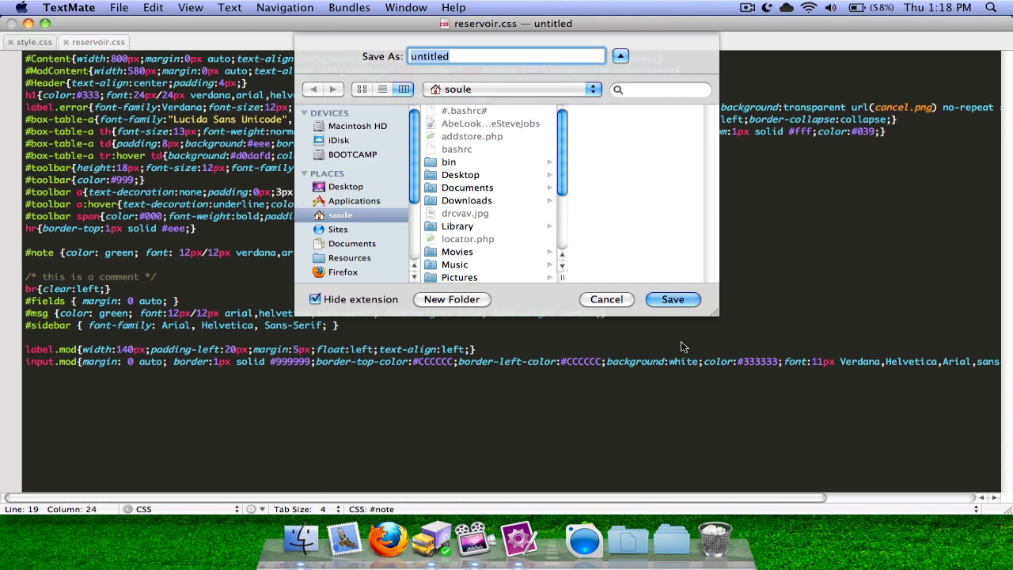
- Save the project file on the Desktop named 'Transmit Project Template'
click(346, 186)
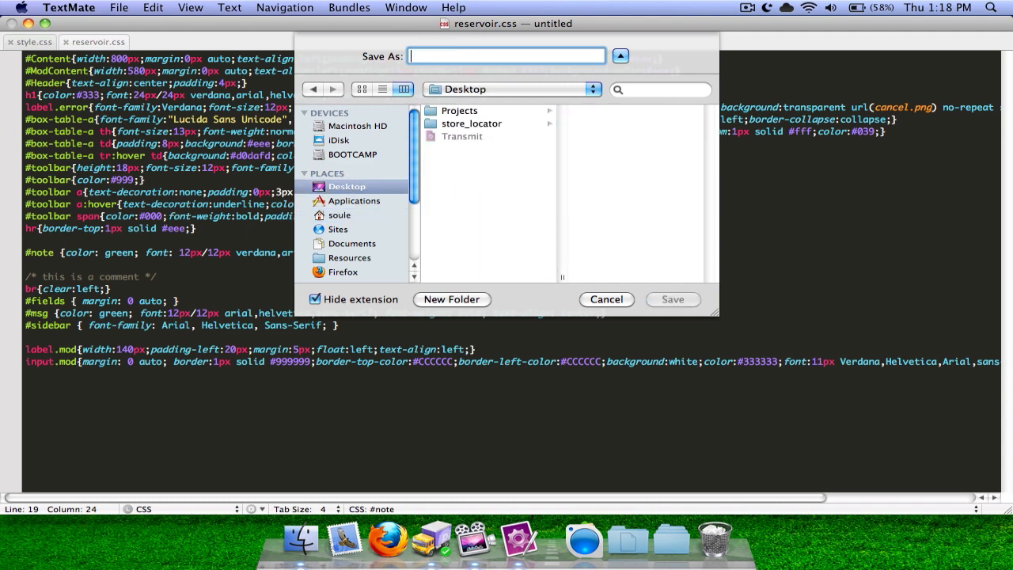
text(Transmit P)
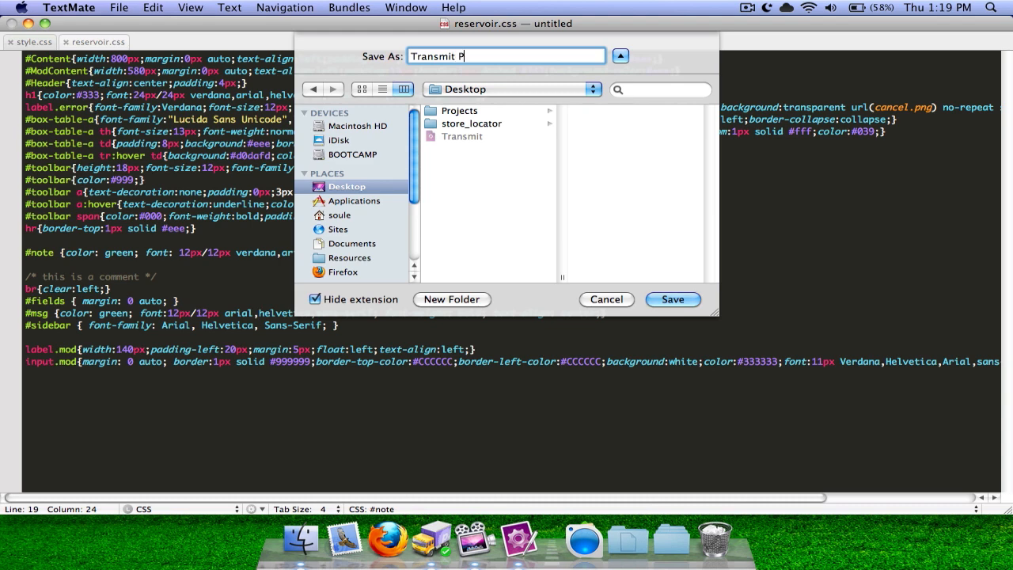
text(roject Template)
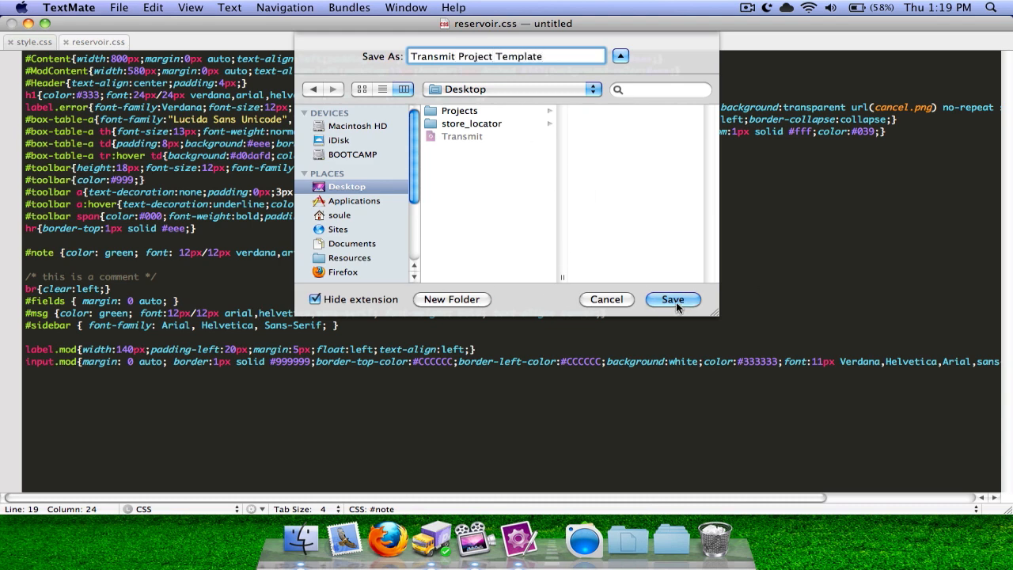
click(672, 300)
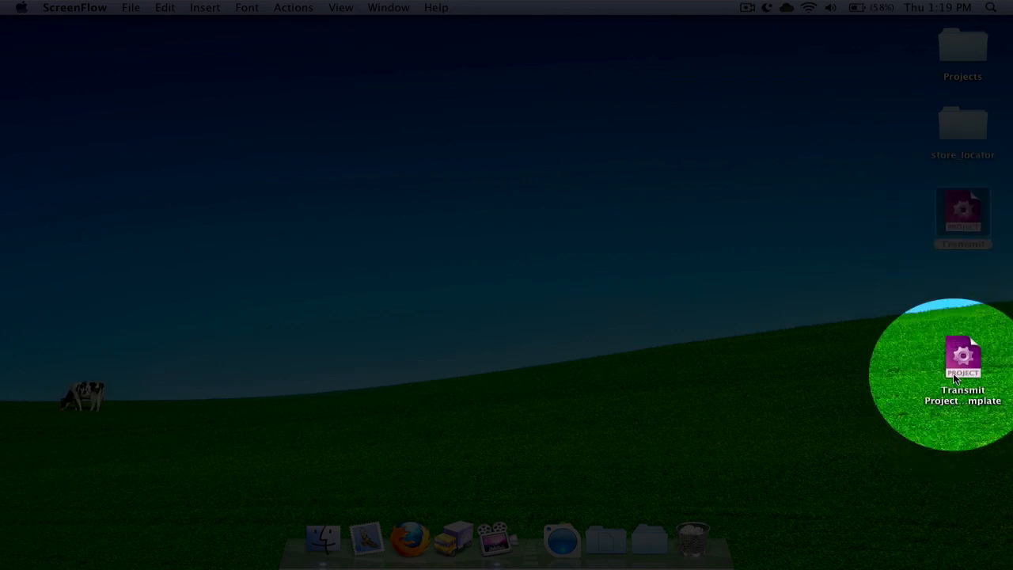
- Open Transmit Project Template from the desktop, close reservoir.css and style.css, then switch to Transmit
double_click(963, 364)
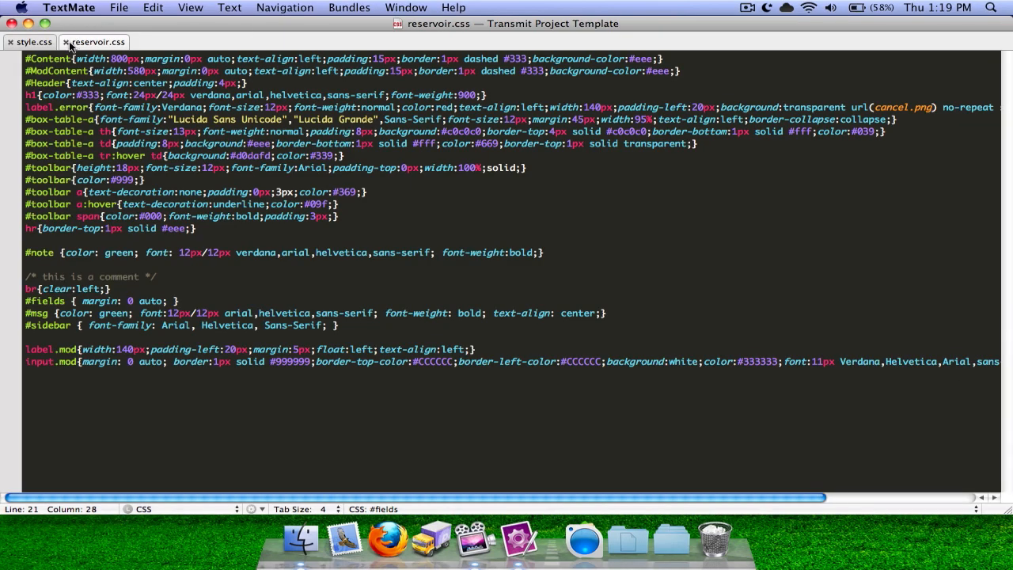
click(30, 42)
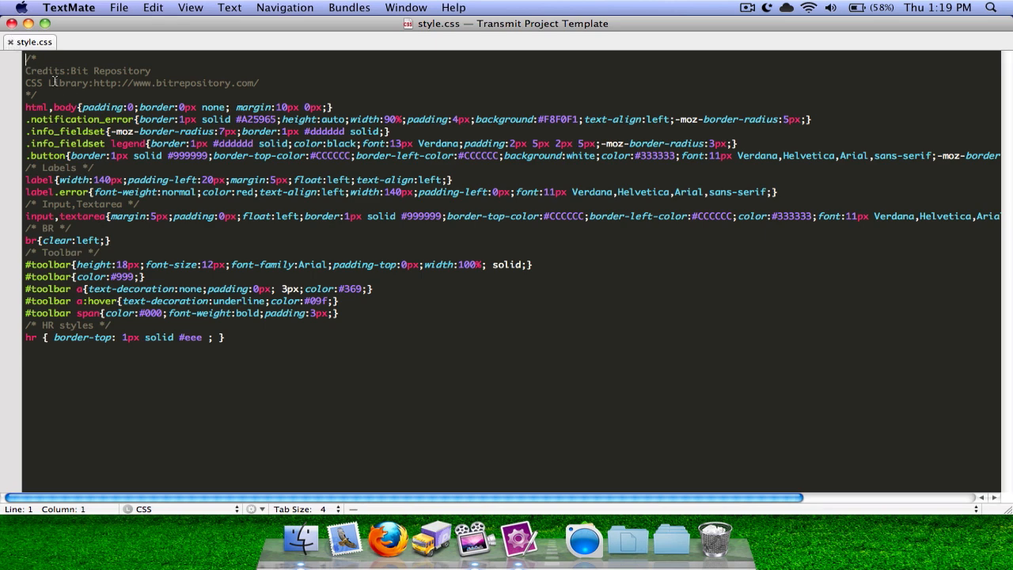
click(10, 42)
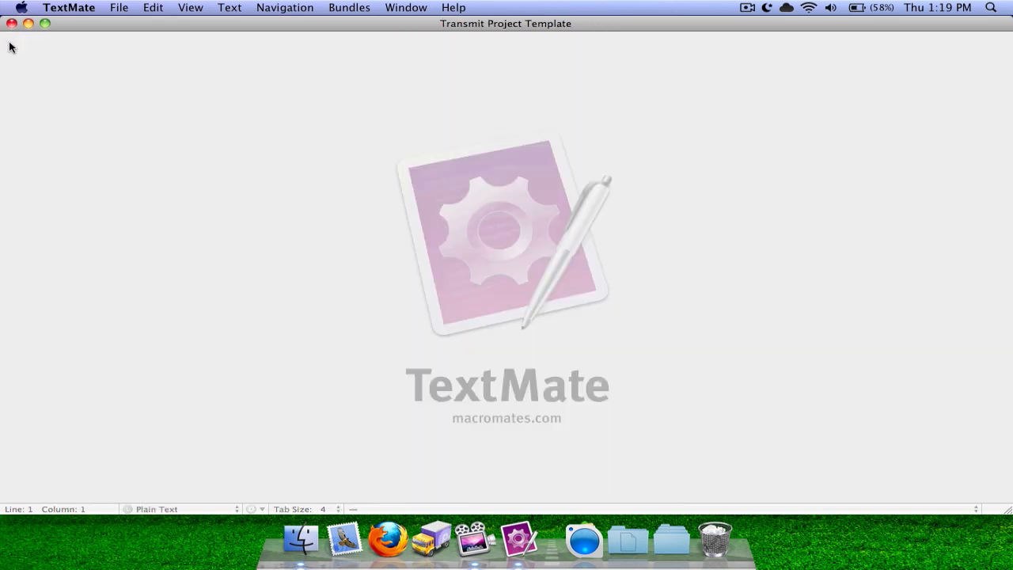
click(431, 538)
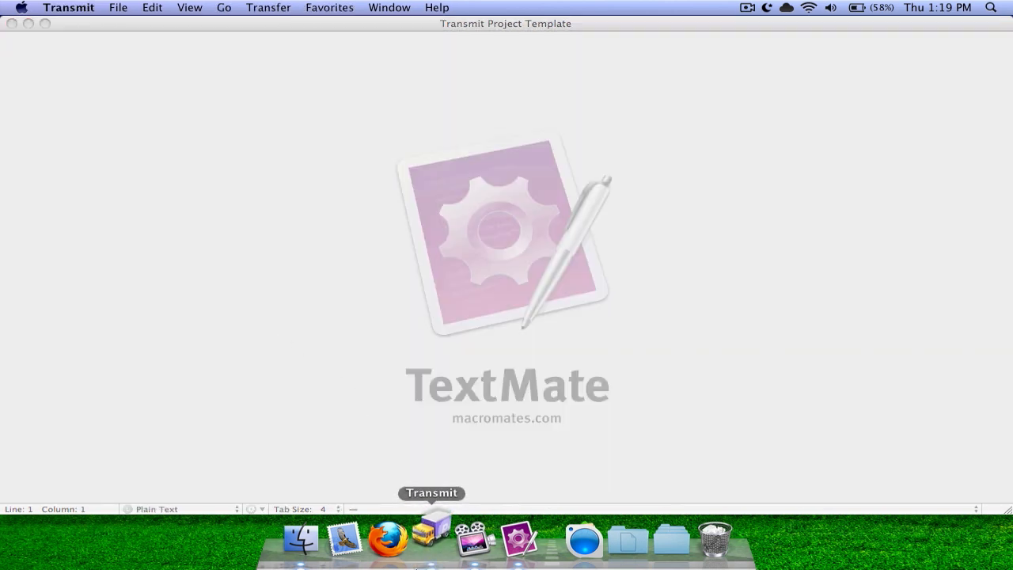
- Reconnect Transmit to the Primary Dev favorite and edit scones.py in the Transmit Project Template window
click(432, 539)
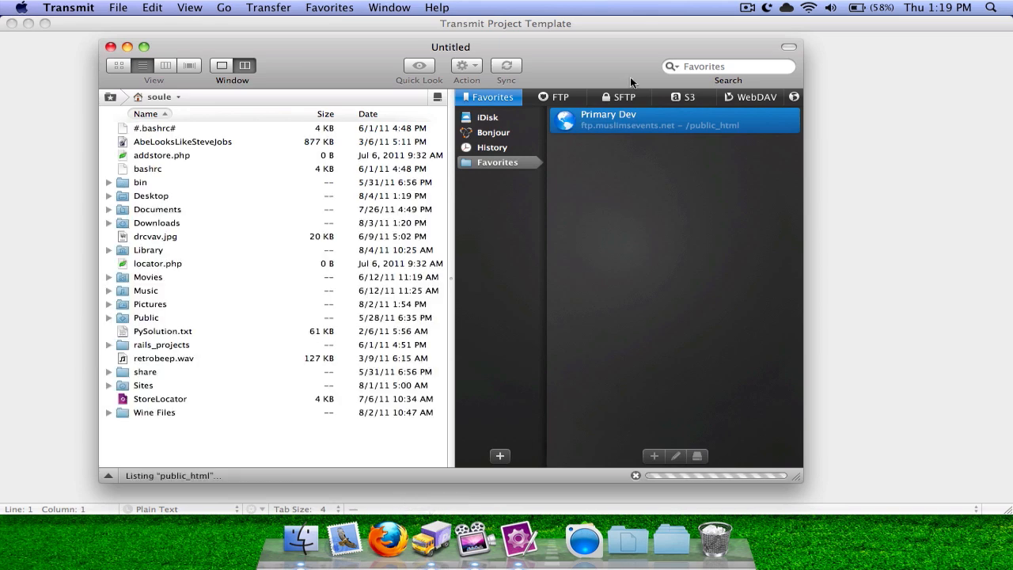
double_click(608, 120)
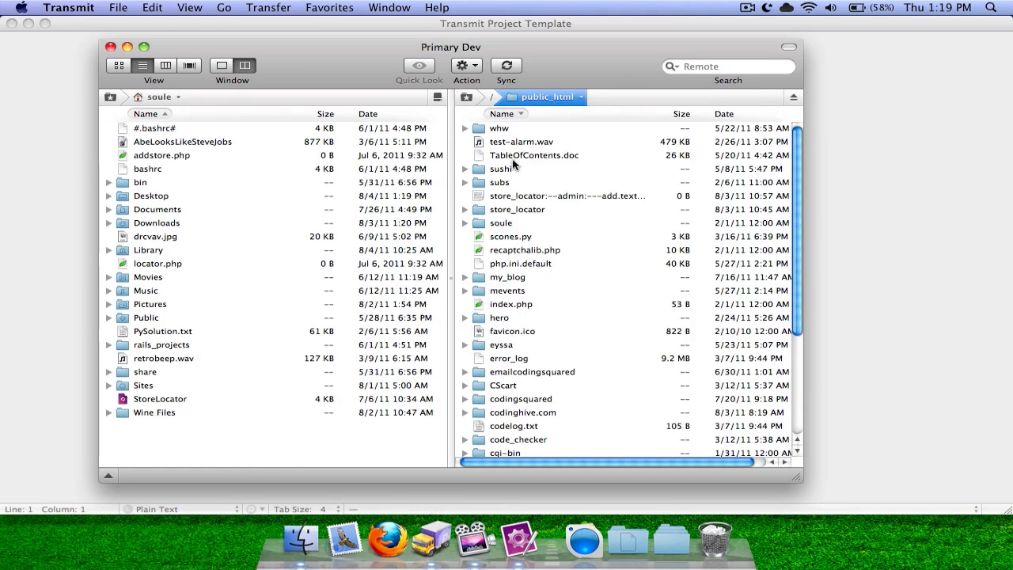
double_click(510, 237)
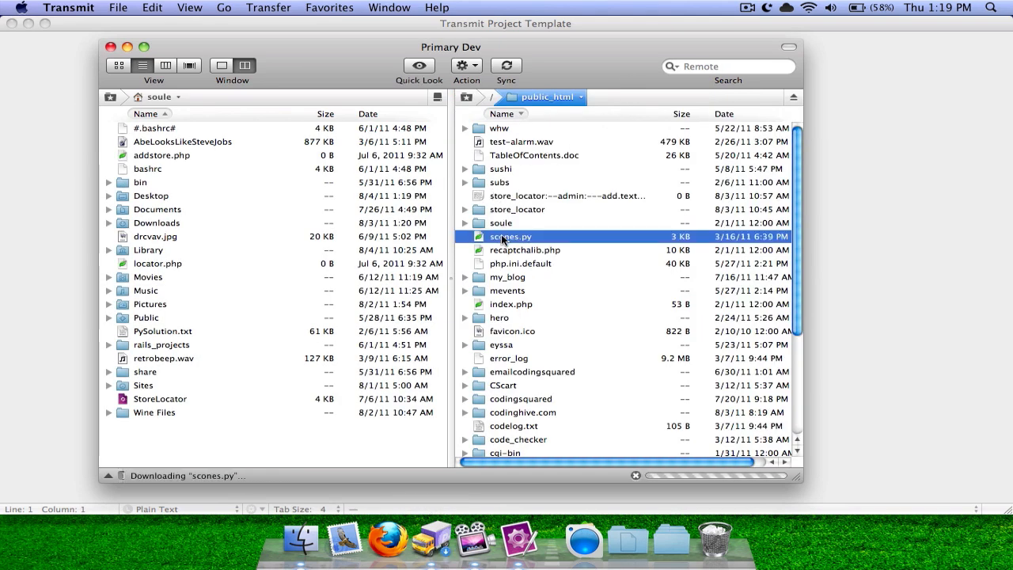
double_click(511, 237)
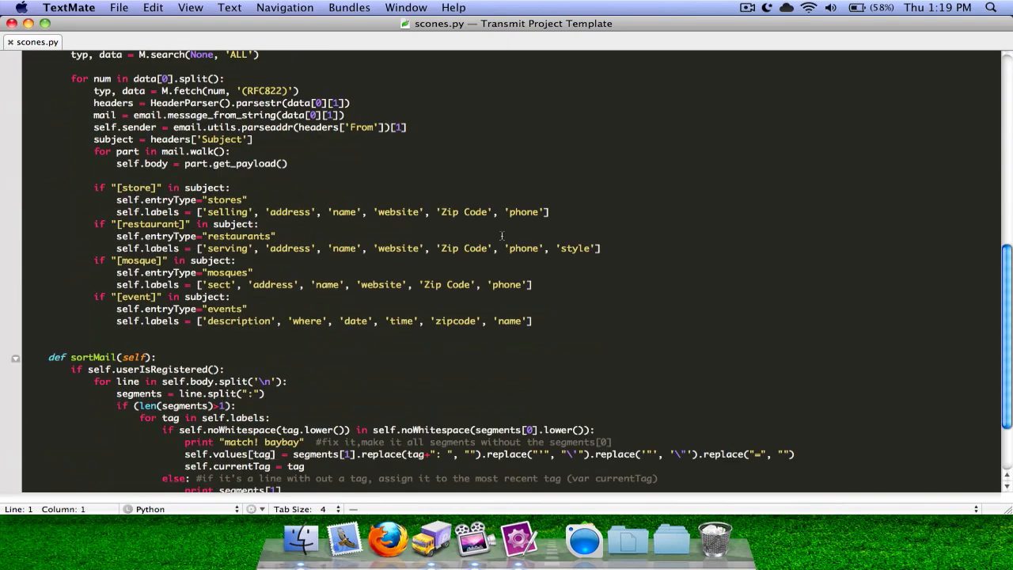
scroll(up, 3)
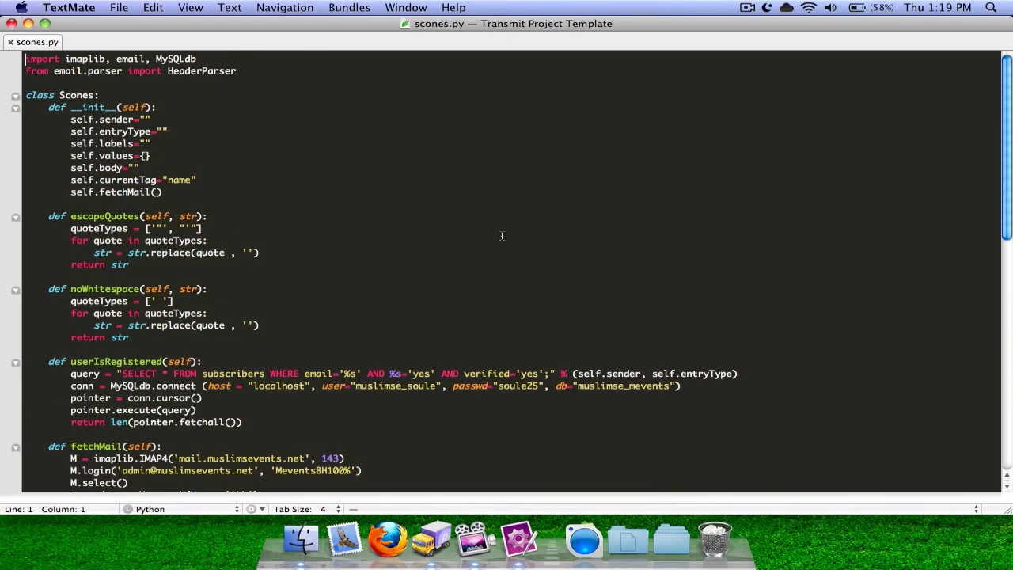
mouse_move(91, 104)
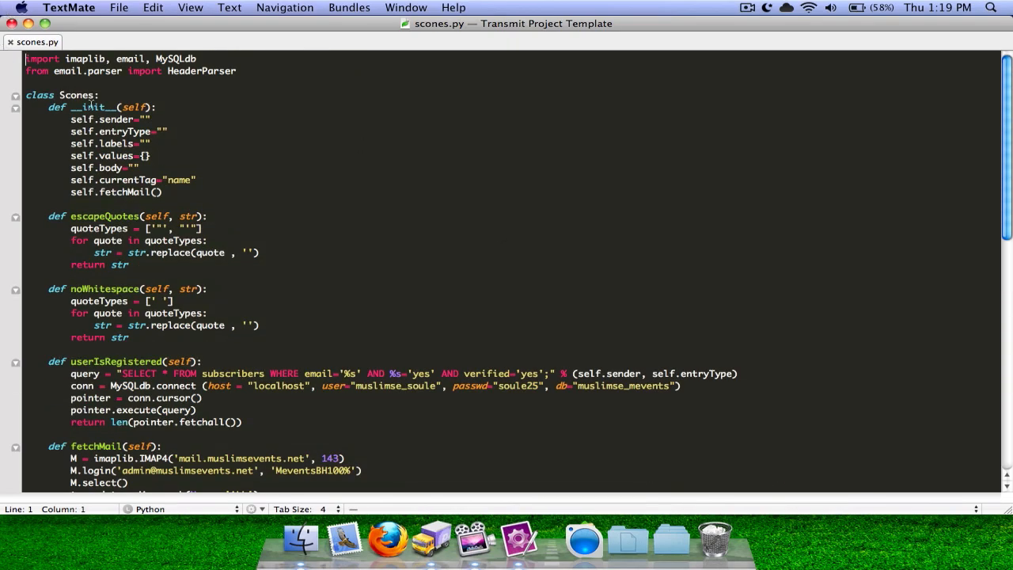